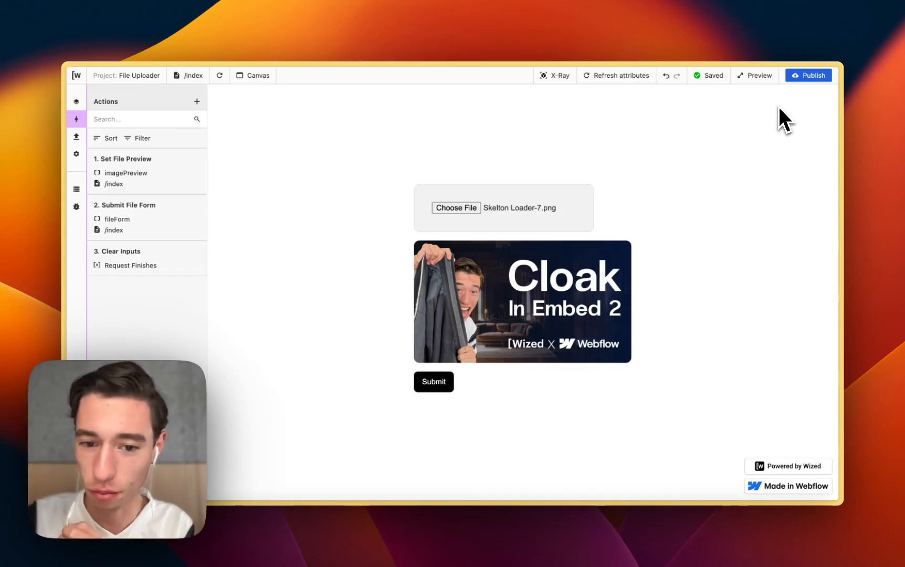
pyautogui.moveTo(643, 383)
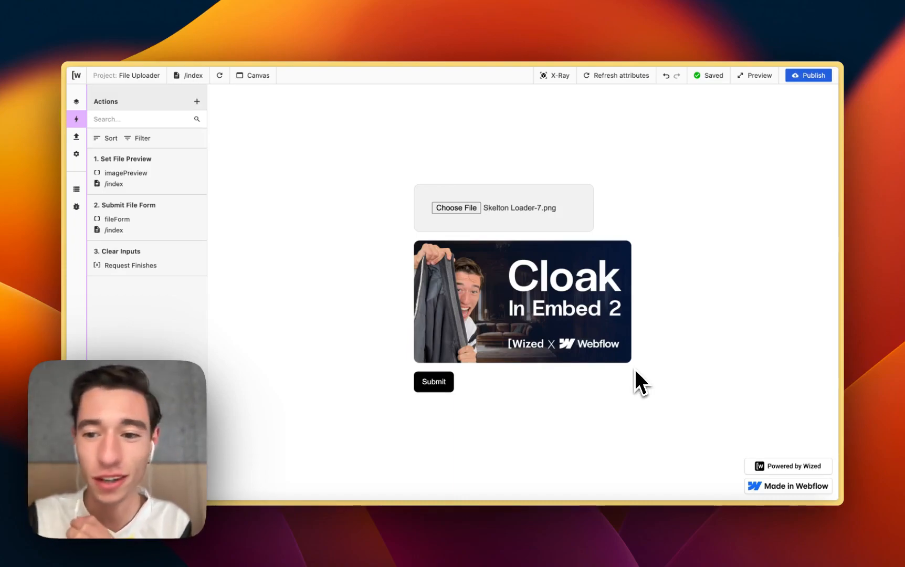
pyautogui.moveTo(623, 412)
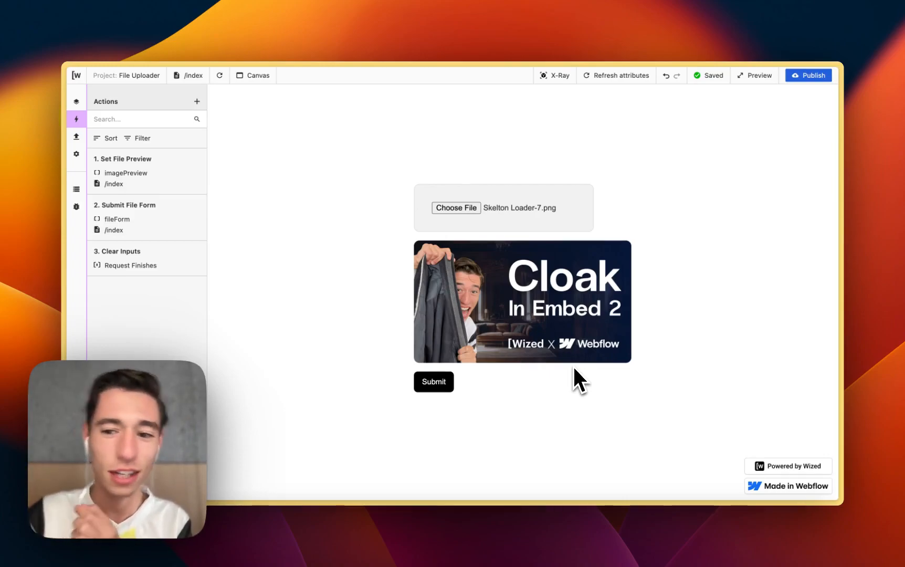
pyautogui.moveTo(611, 378)
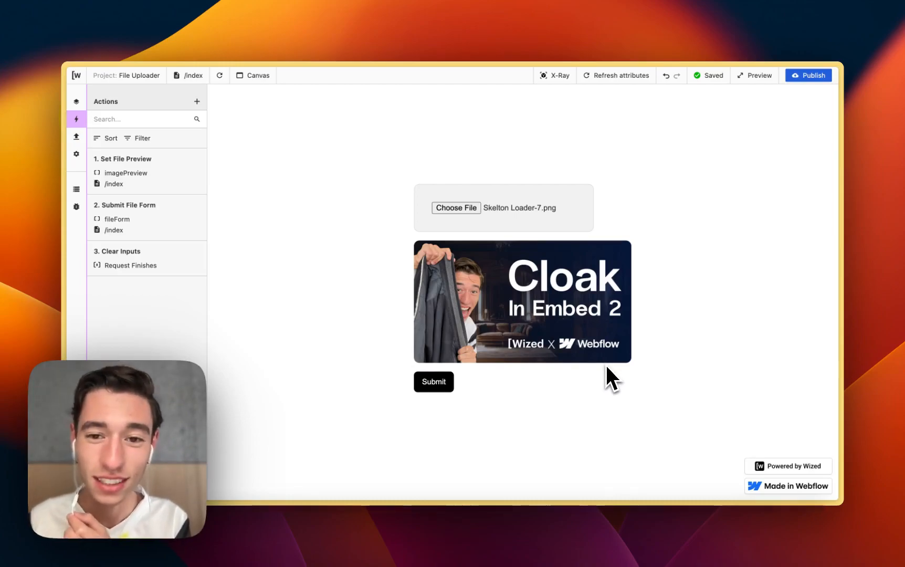
pyautogui.moveTo(491, 231)
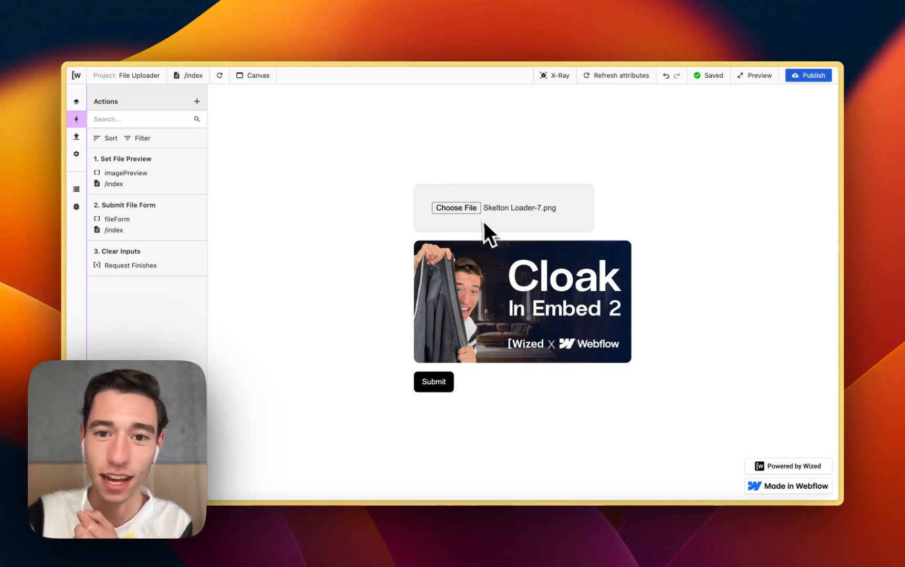
# Step: Choose IMG_3246.JPG in the uploader and submit the form
pyautogui.click(455, 208)
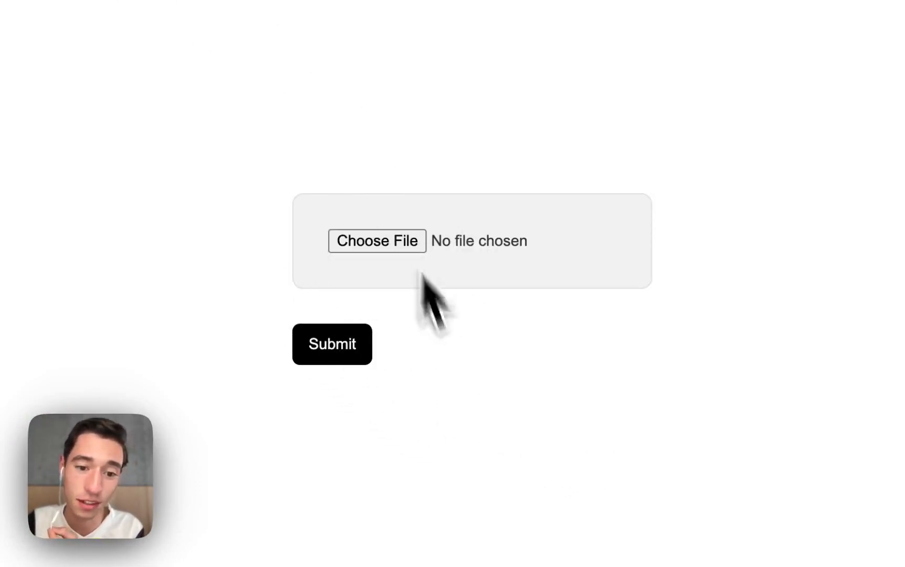
pyautogui.click(376, 241)
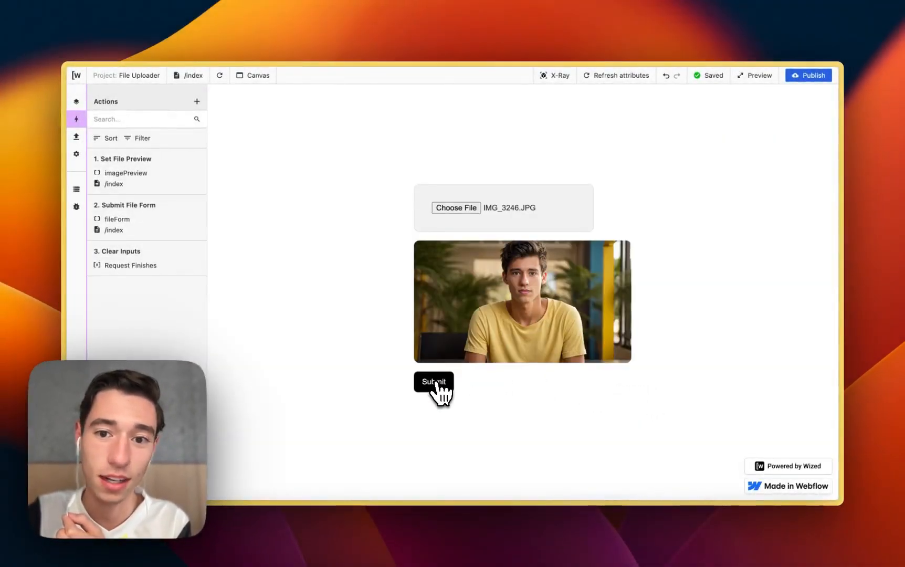
pyautogui.click(434, 387)
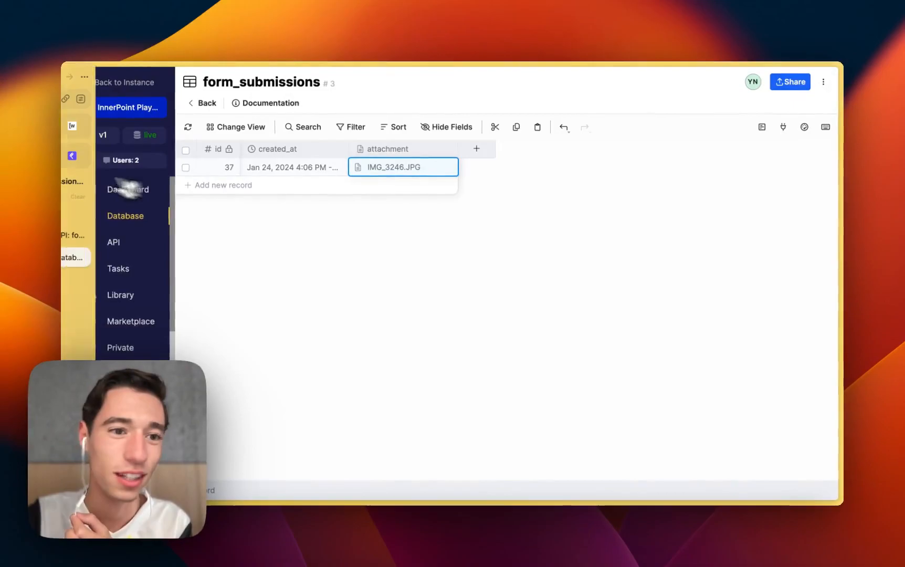
# Step: Inspect record 37's IMG_3246.JPG attachment cell in form_submissions
pyautogui.click(87, 126)
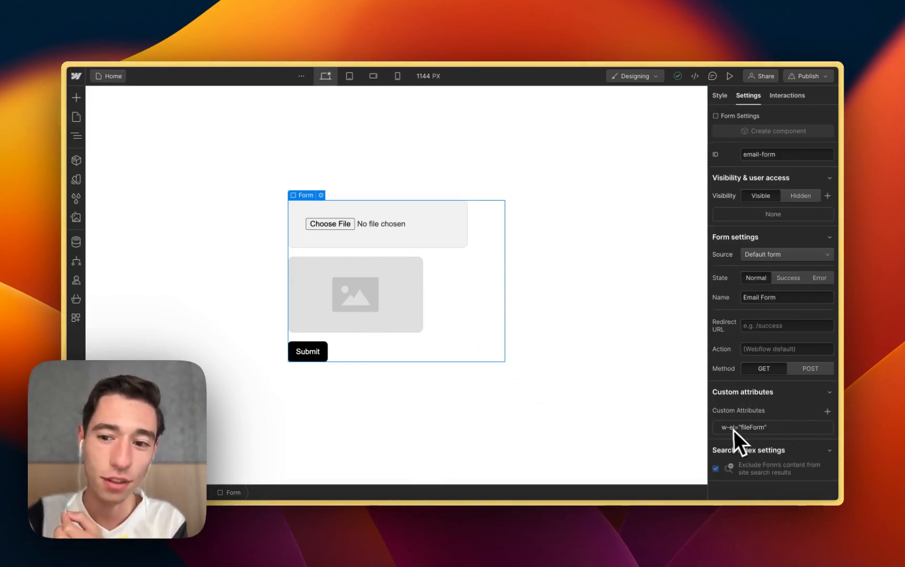
pyautogui.moveTo(764, 442)
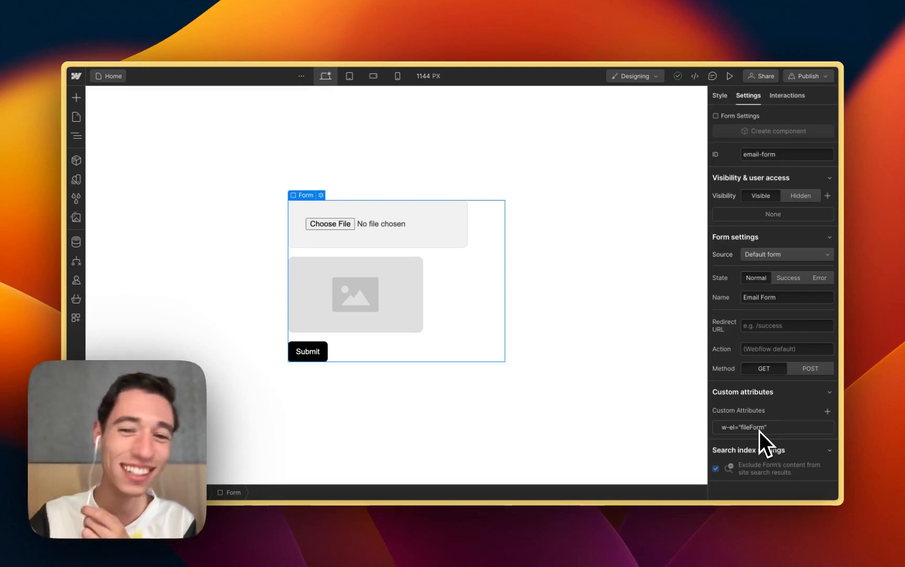
pyautogui.moveTo(635, 372)
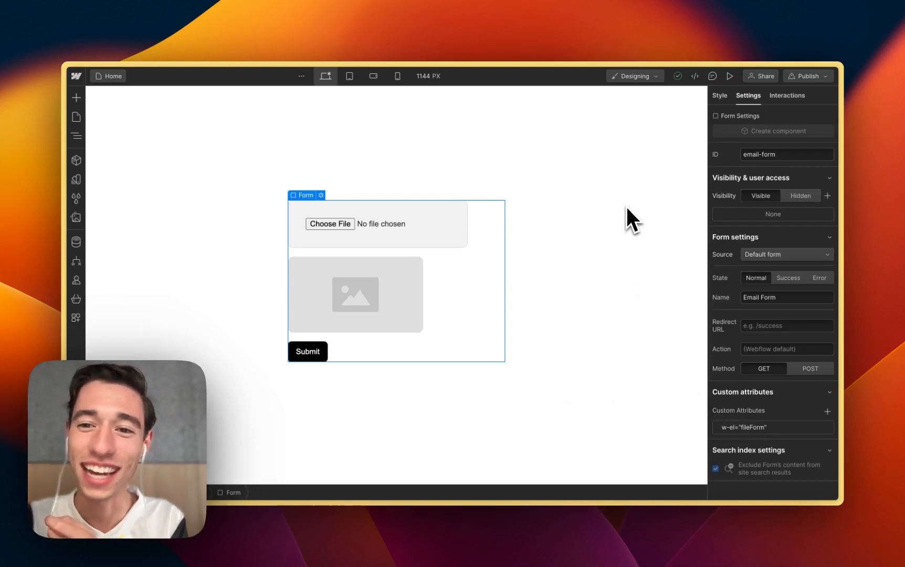
pyautogui.moveTo(534, 298)
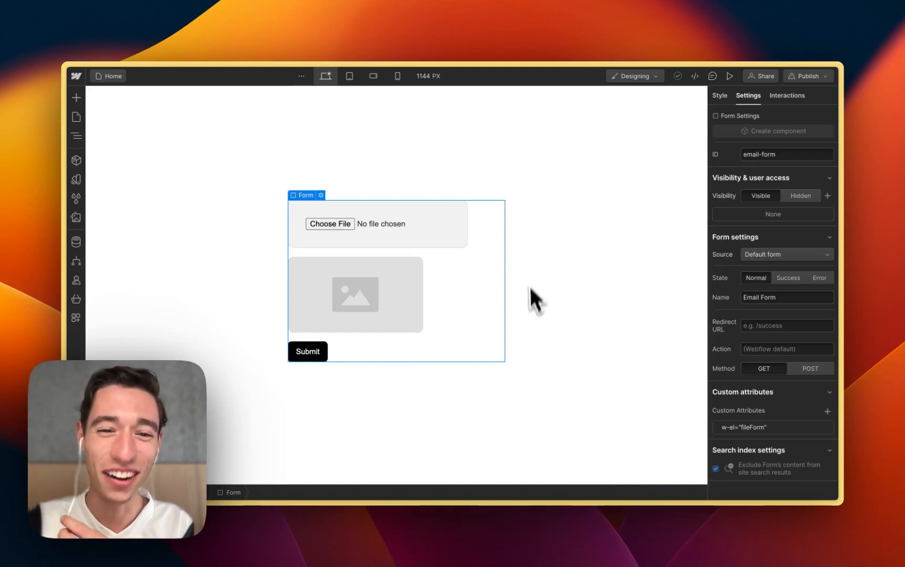
pyautogui.moveTo(500, 312)
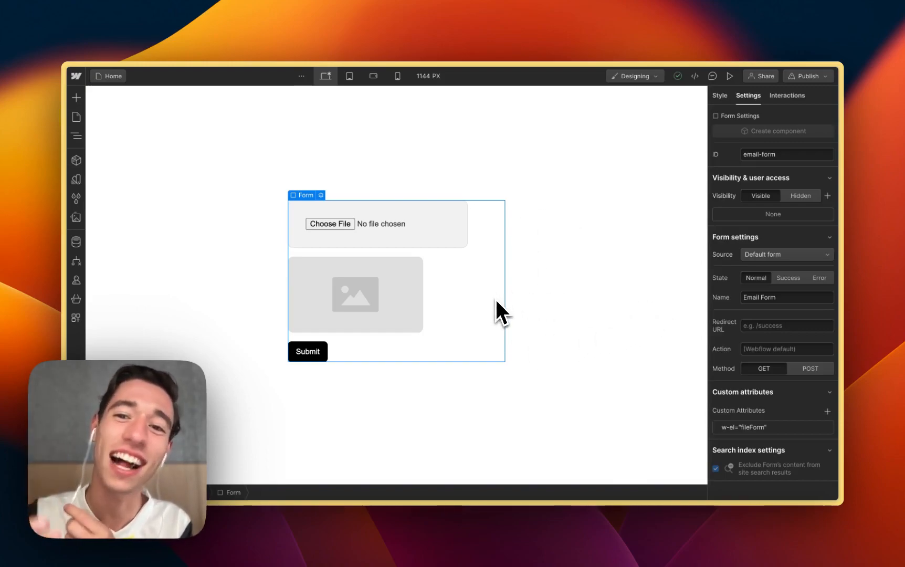
pyautogui.moveTo(780, 450)
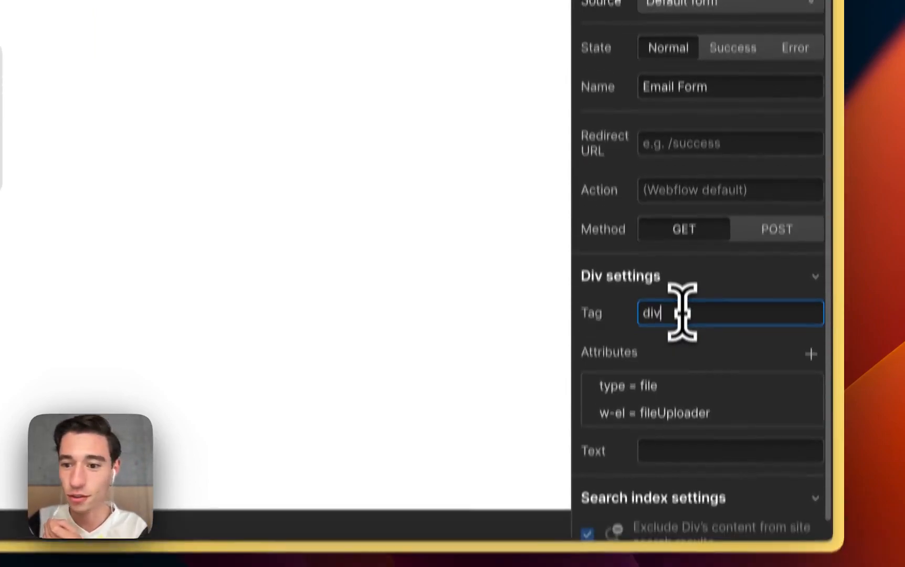
# Step: Change the element tag to input and set attributes type=file and w-el=fileUploader
pyautogui.press('Backspace')
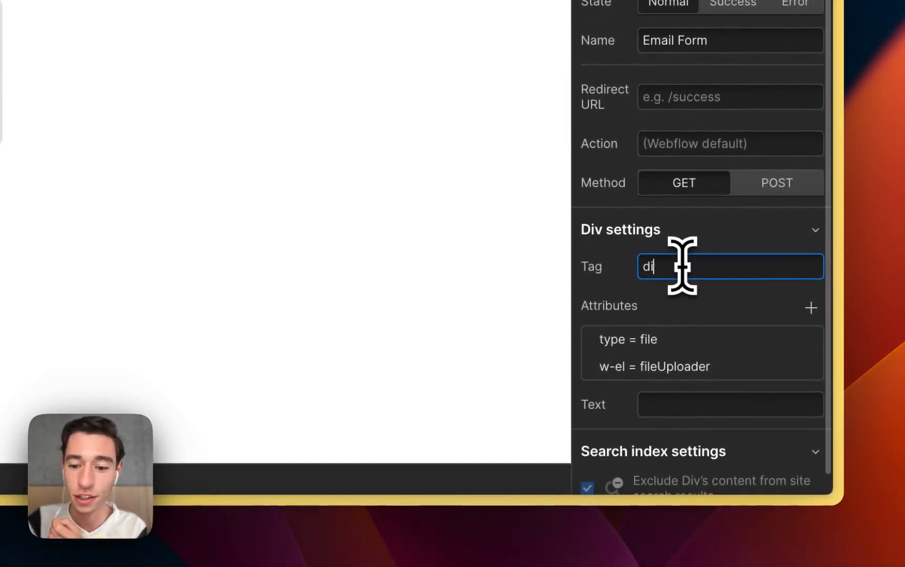
pyautogui.write('input')
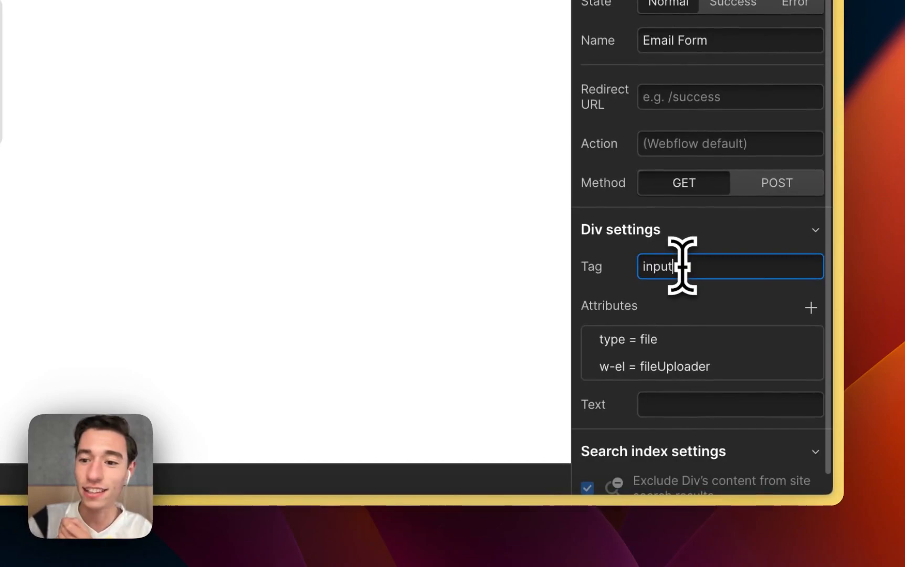
pyautogui.click(628, 340)
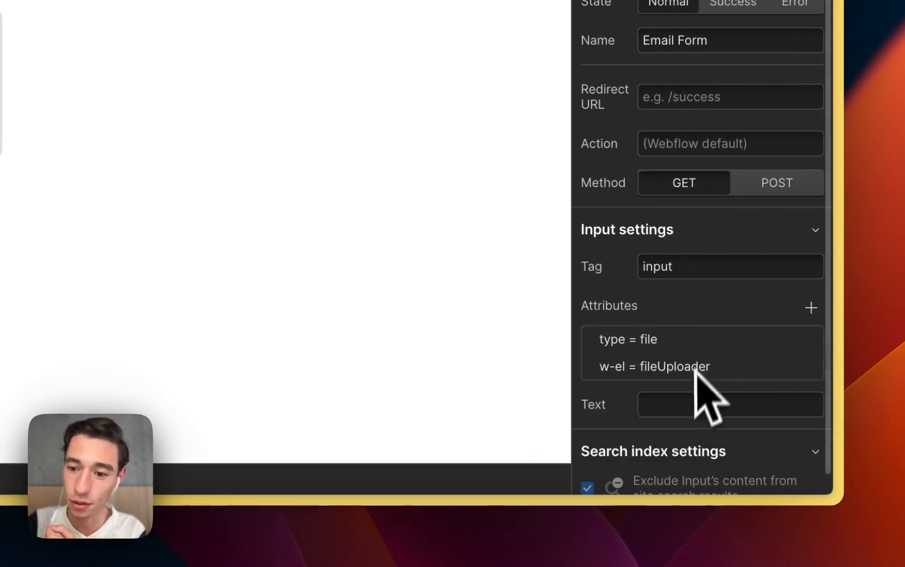
pyautogui.click(627, 340)
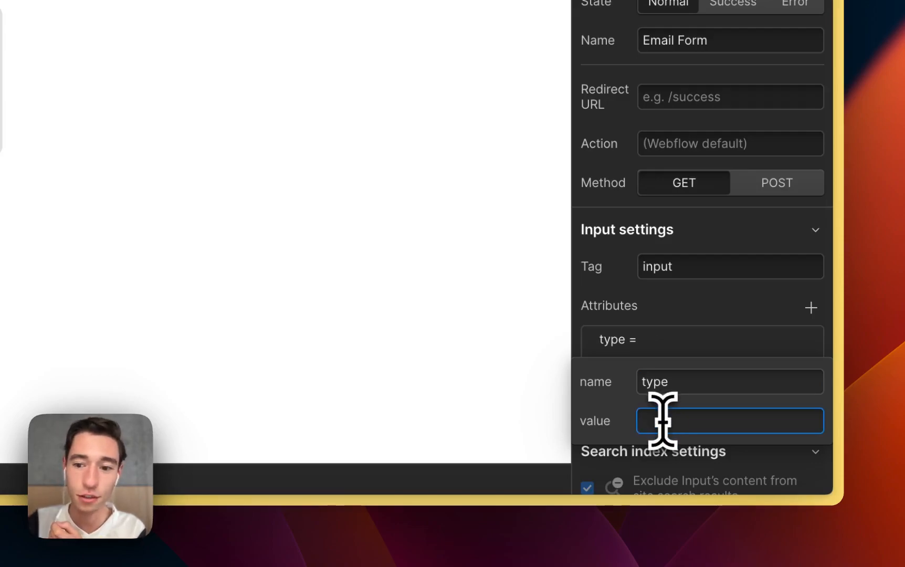
pyautogui.write('file')
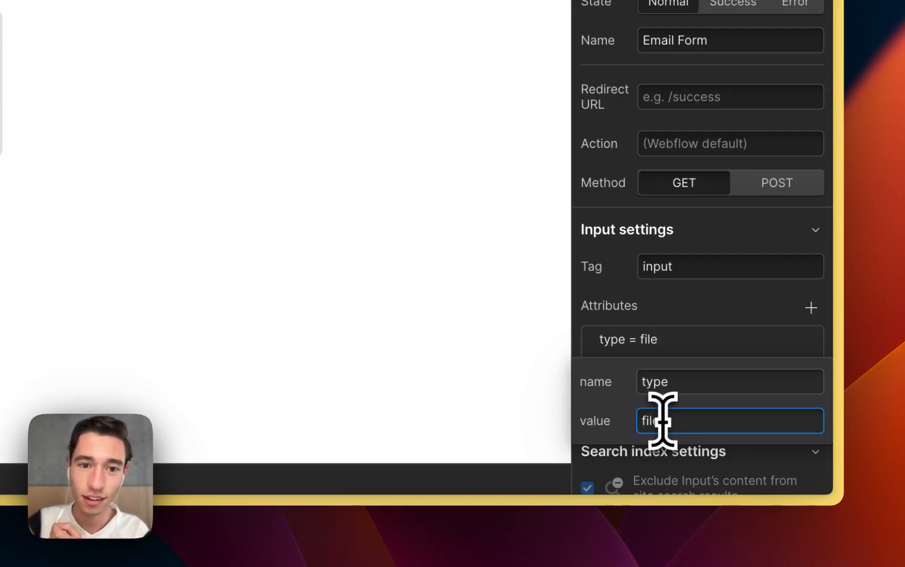
pyautogui.write('w-el')
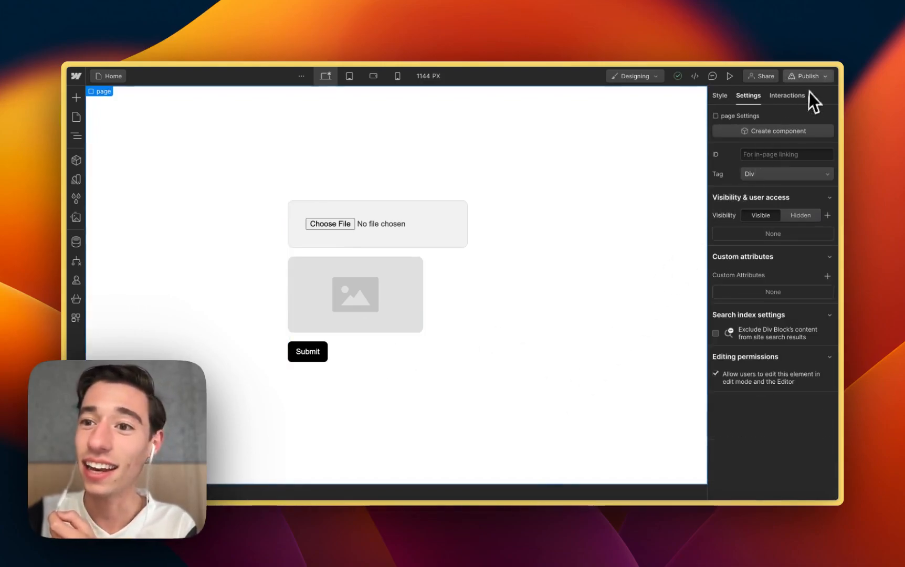
# Step: Publish the Webflow site, reload the Wized preview, and open Set File Preview
pyautogui.click(807, 76)
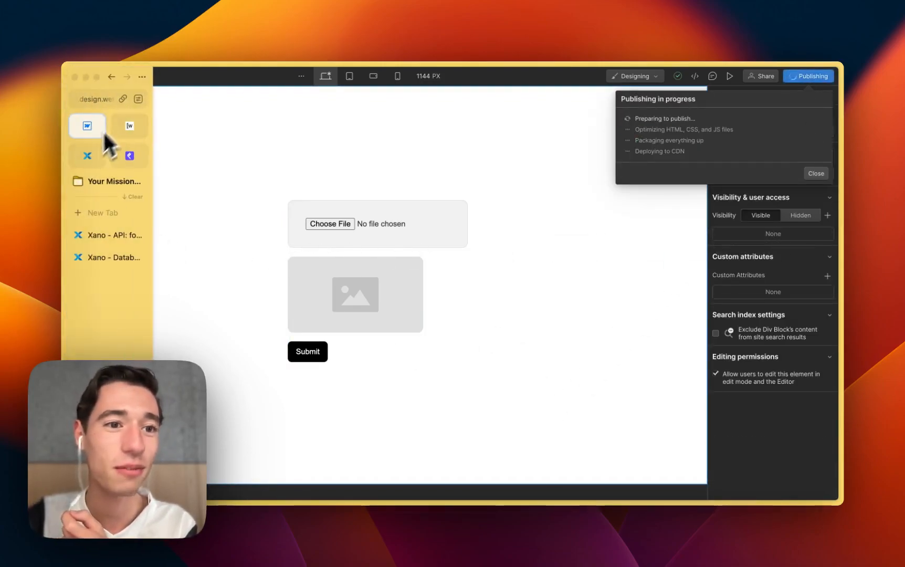
pyautogui.click(129, 126)
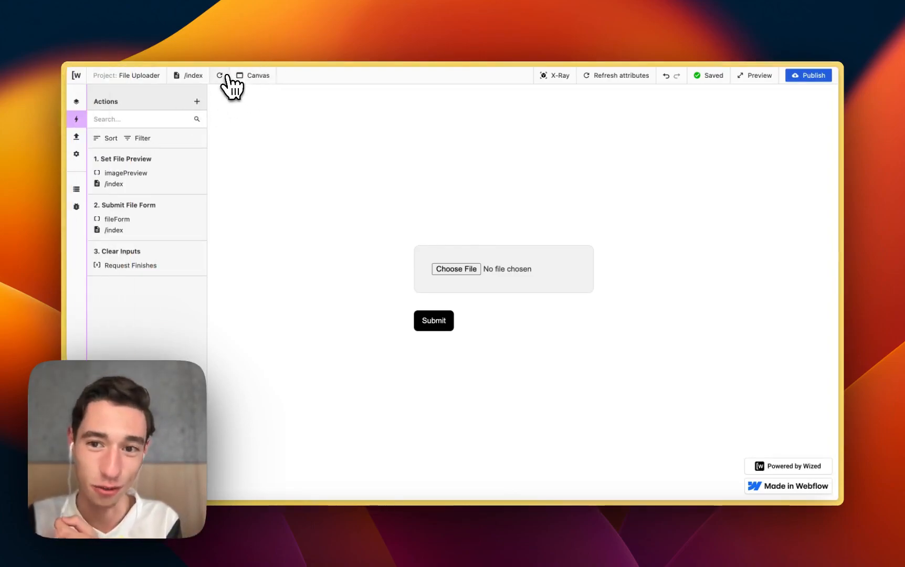
pyautogui.click(616, 75)
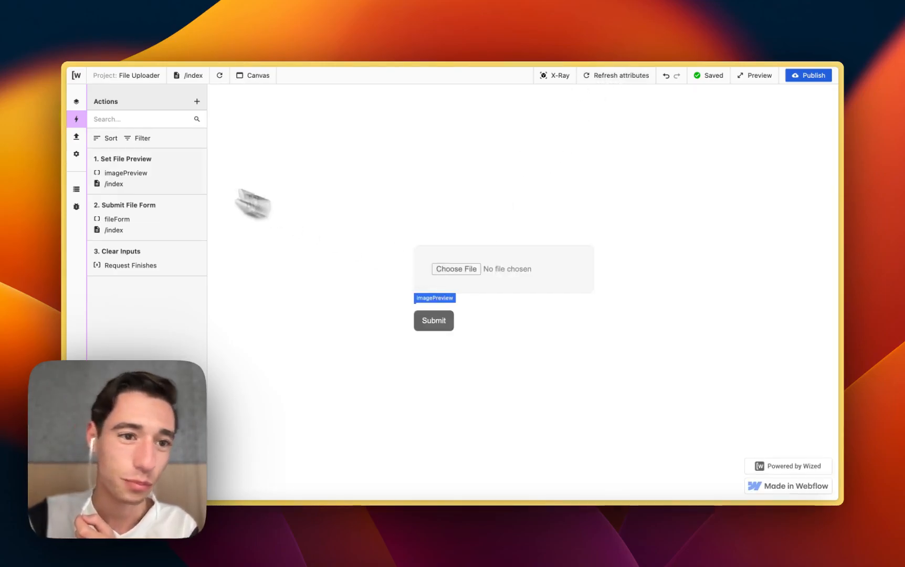
pyautogui.click(123, 158)
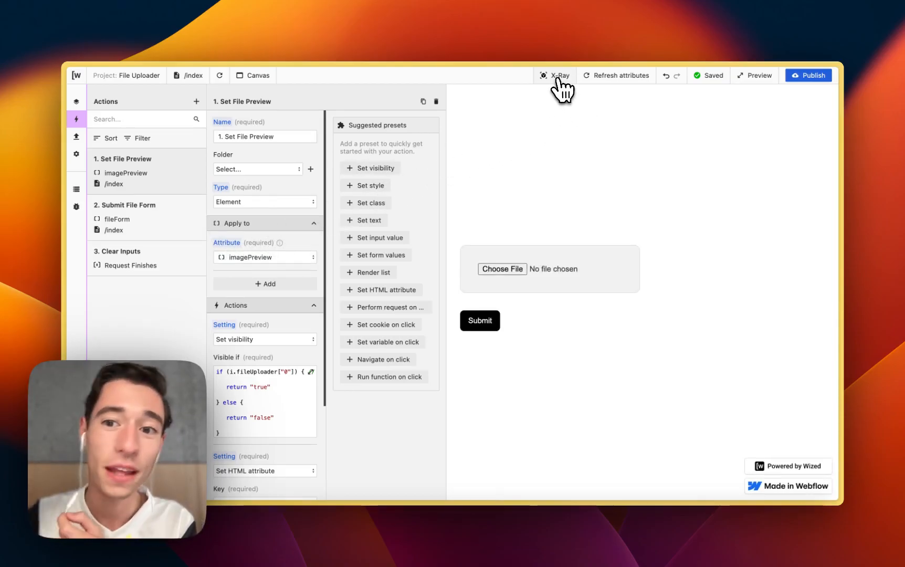
pyautogui.click(556, 75)
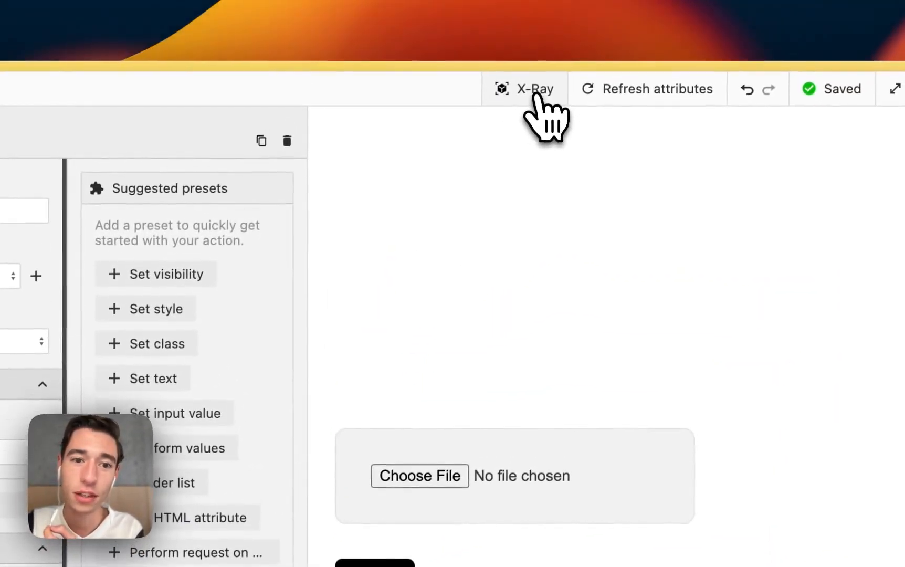
pyautogui.click(524, 88)
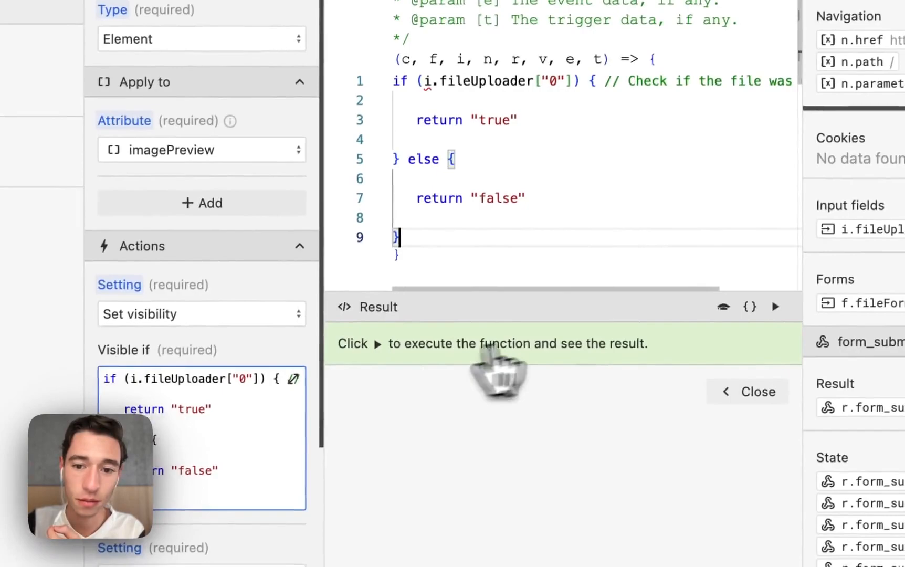
pyautogui.click(747, 391)
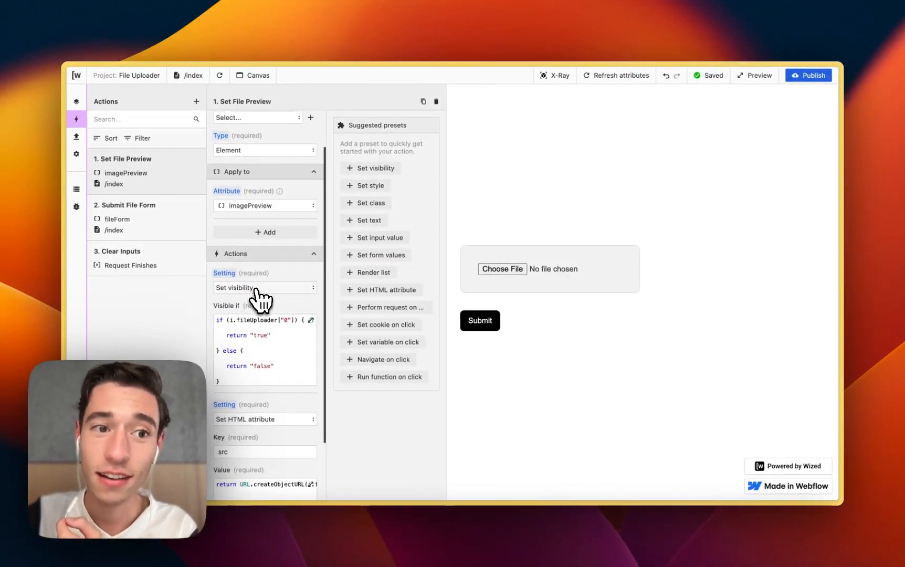
pyautogui.scroll(-3)
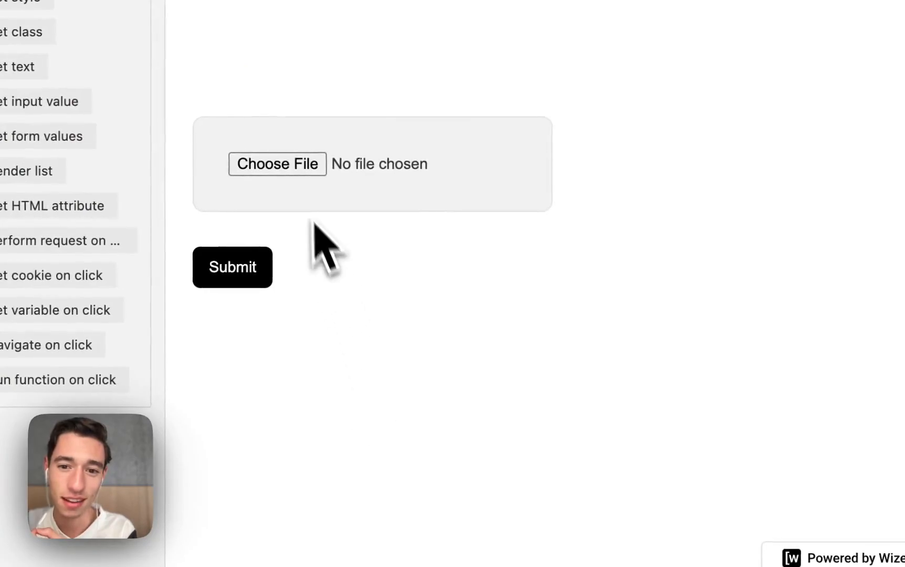
# Step: Pick IMG_3246.JPG and confirm the Visible if condition returns true
pyautogui.click(278, 163)
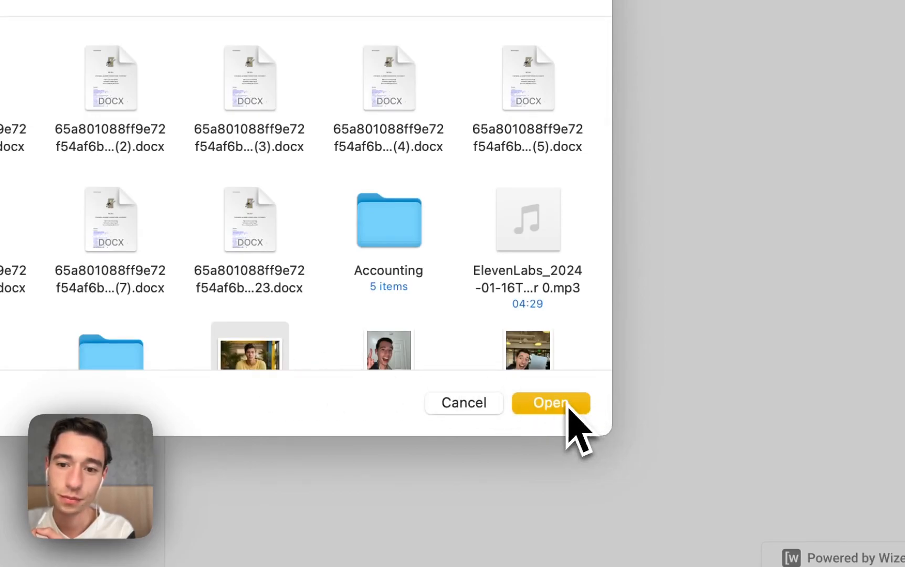
pyautogui.click(550, 403)
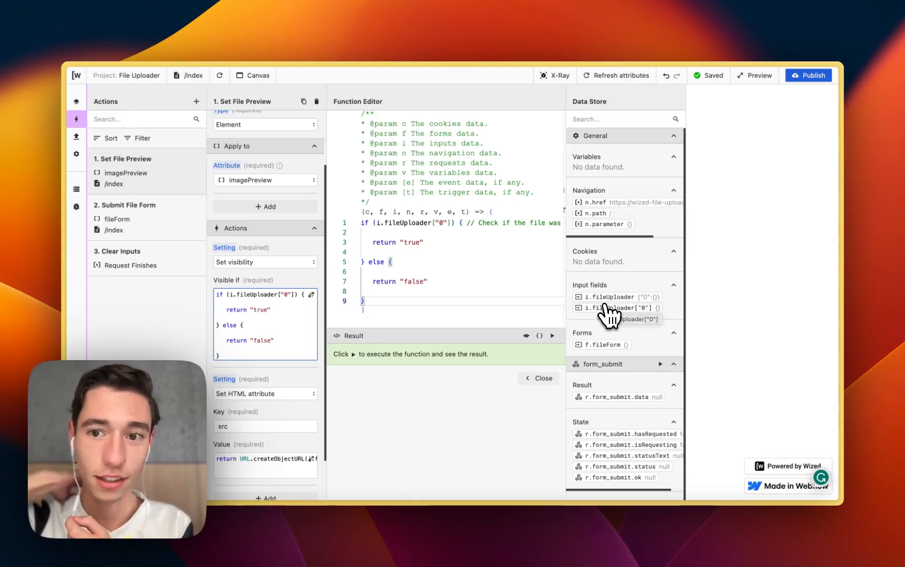
pyautogui.moveTo(626, 315)
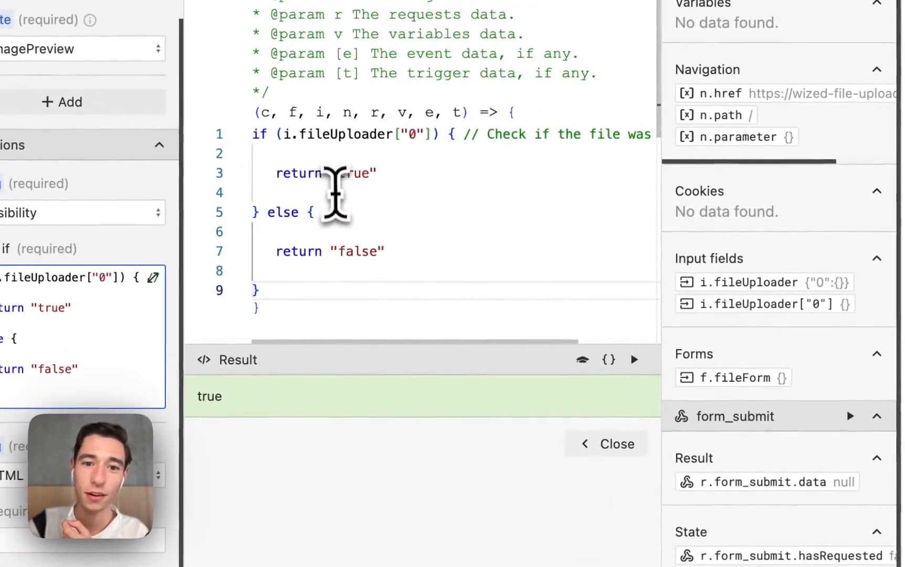
pyautogui.doubleClick(351, 133)
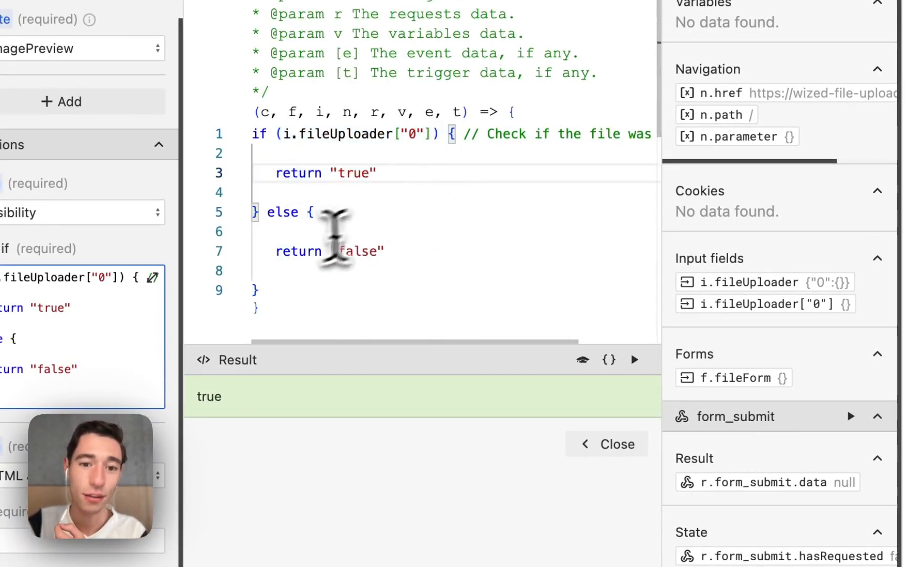
pyautogui.scroll(-3)
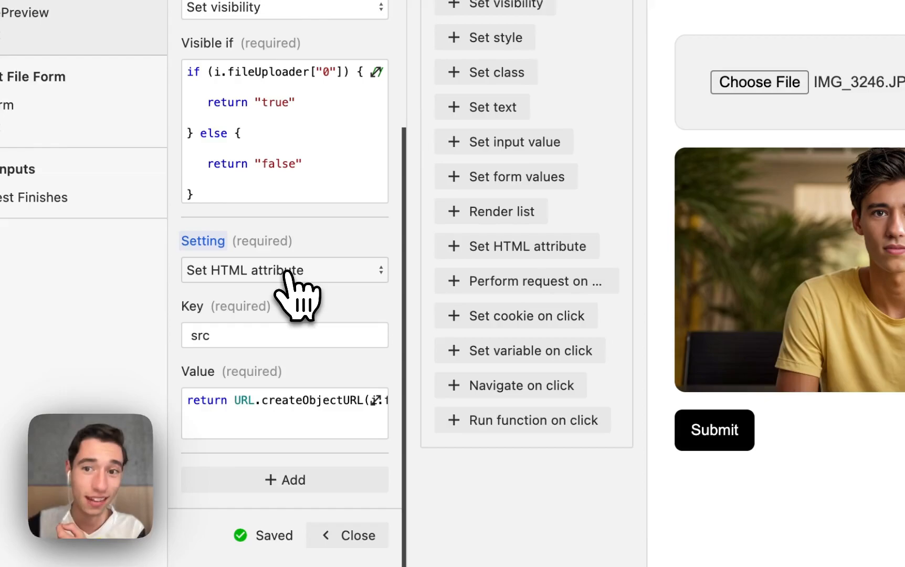
pyautogui.moveTo(330, 280)
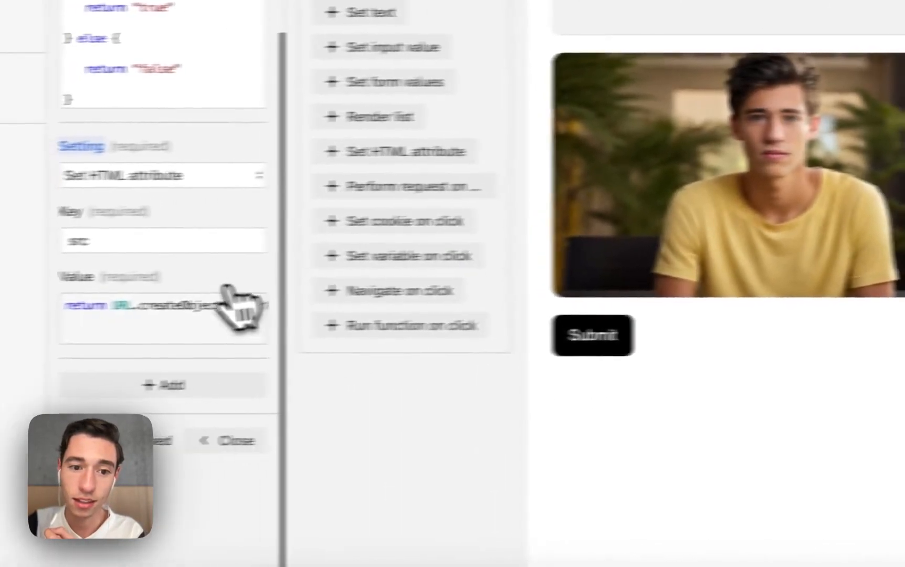
# Step: Run the src URL.createObjectURL expression to get a blob URL, then close it
pyautogui.click(516, 249)
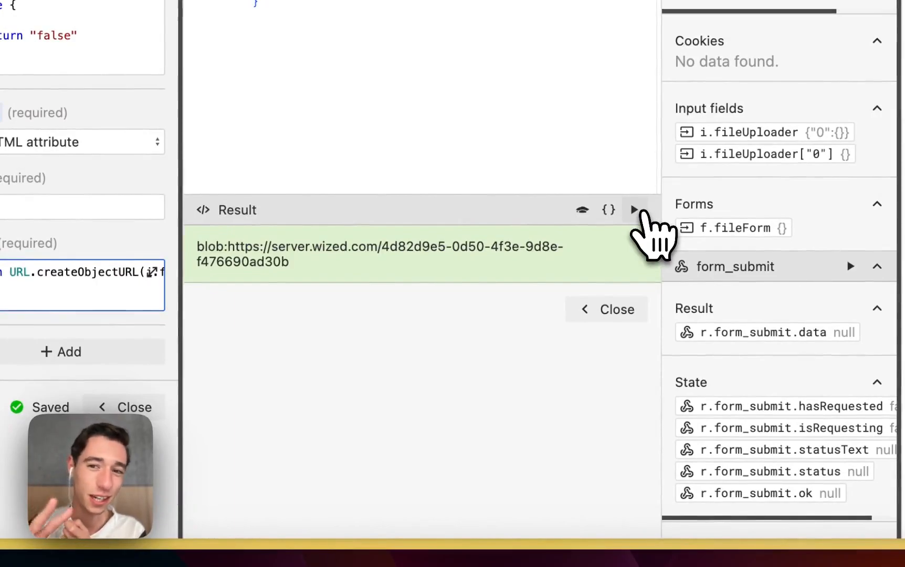
pyautogui.click(634, 210)
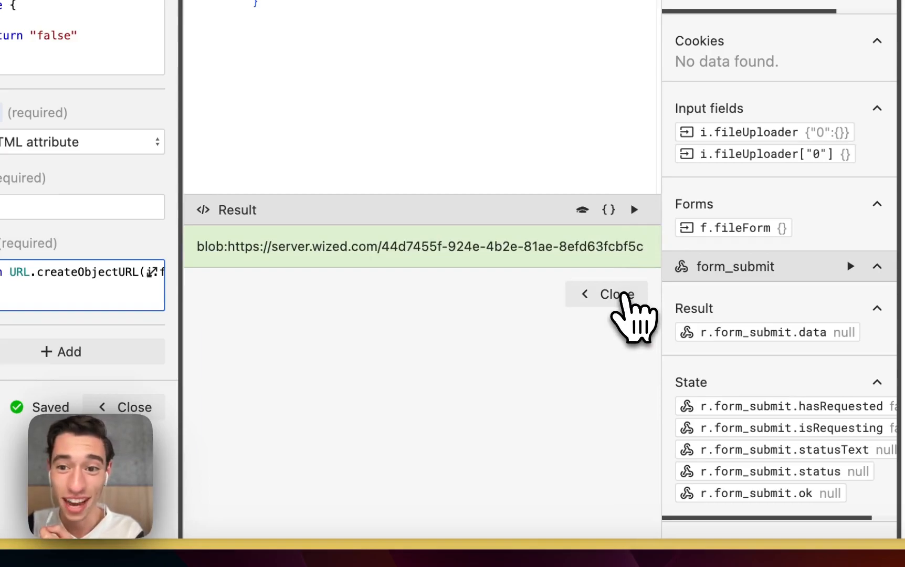
pyautogui.click(613, 294)
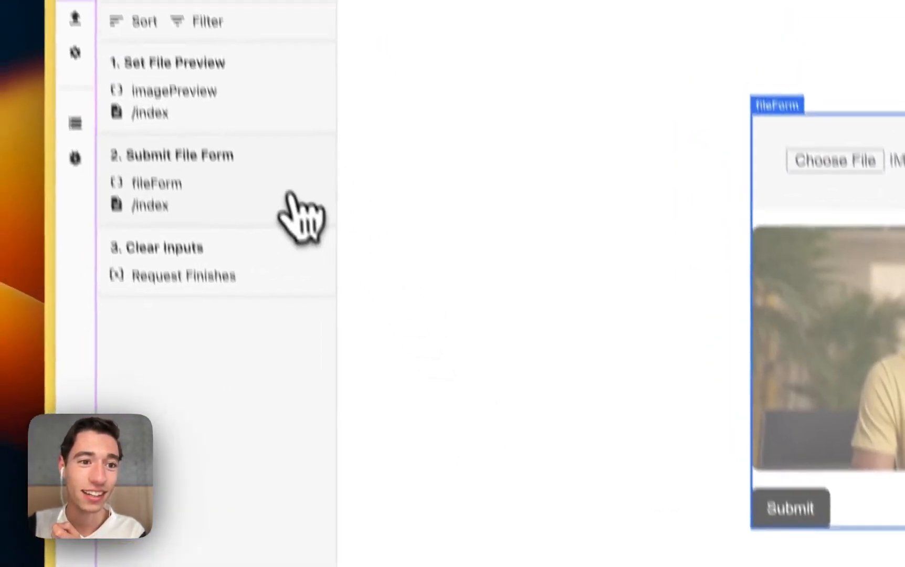
# Step: Review Submit File Form's submit event, checkboxes and condition code
pyautogui.click(178, 155)
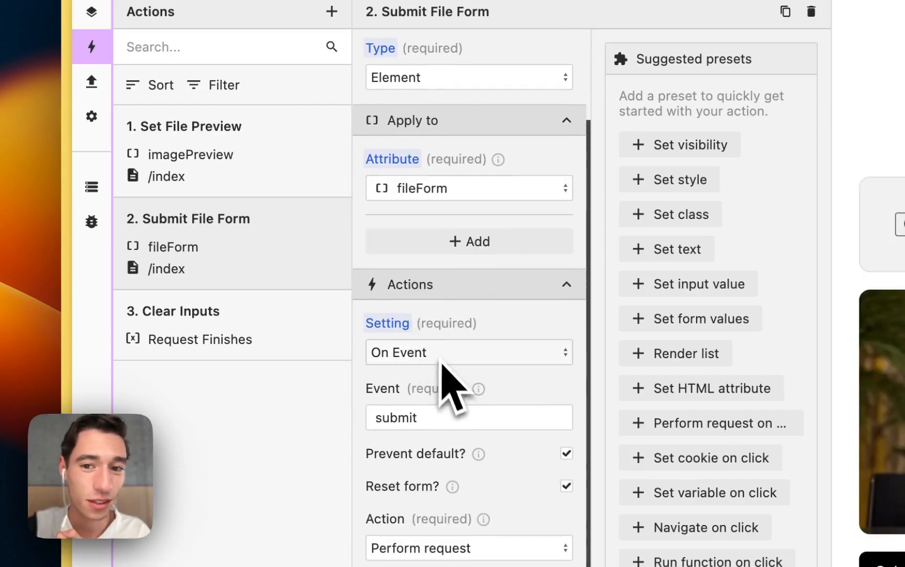
pyautogui.click(468, 353)
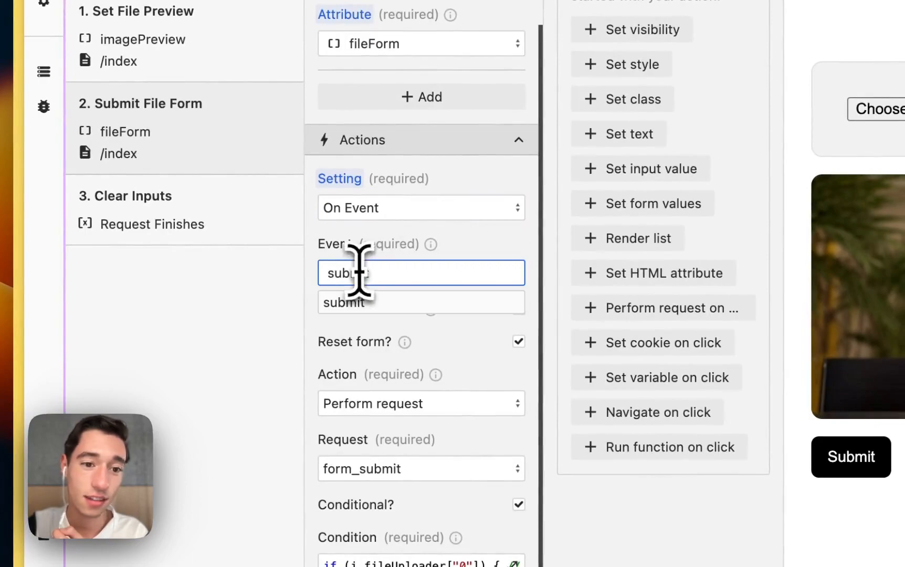
pyautogui.scroll(-3)
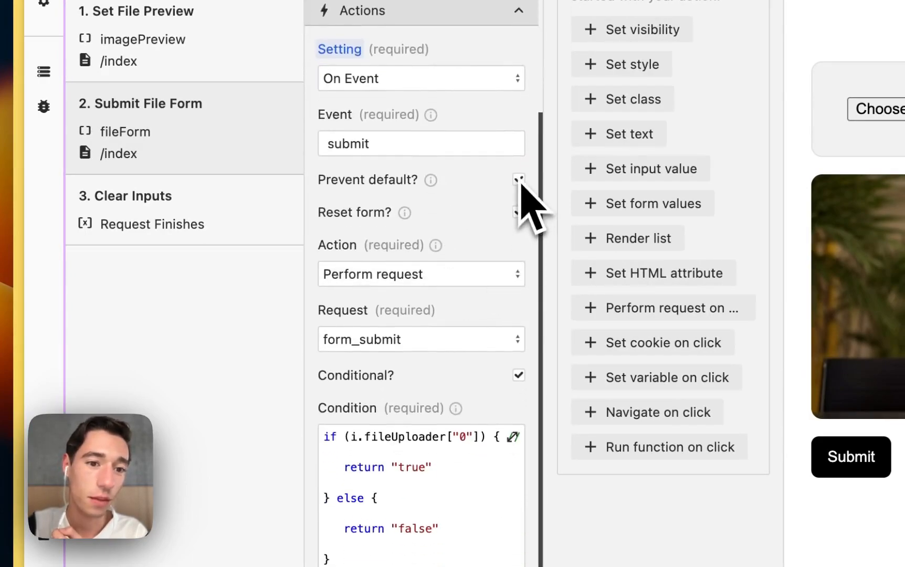
pyautogui.click(517, 179)
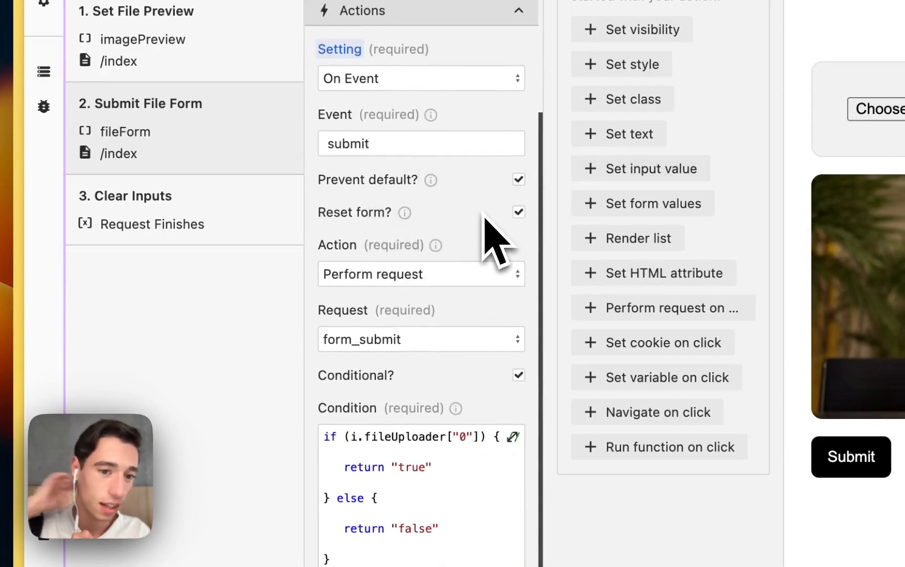
pyautogui.moveTo(439, 324)
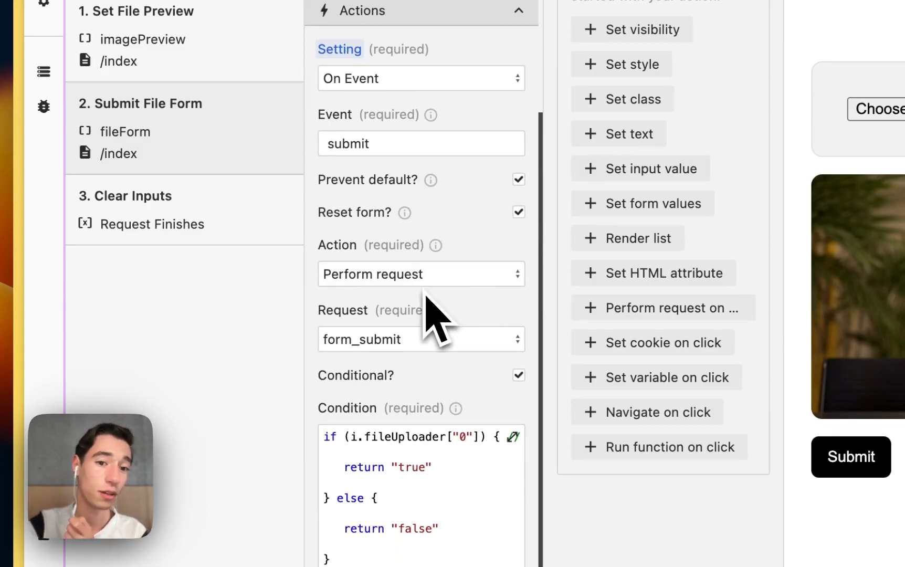
pyautogui.moveTo(427, 372)
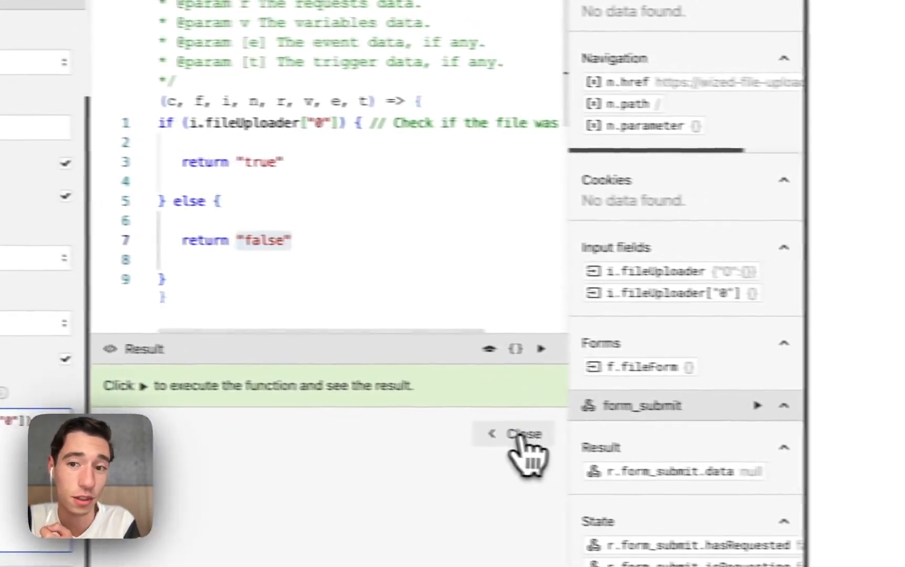
pyautogui.click(514, 434)
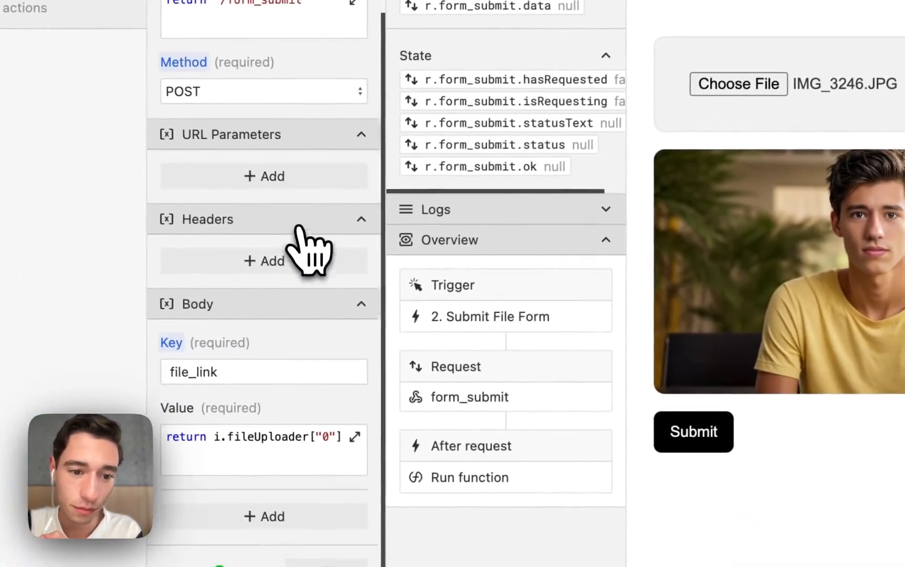
# Step: Run the file_link body value, which returns an empty object, then return to Actions
pyautogui.click(356, 436)
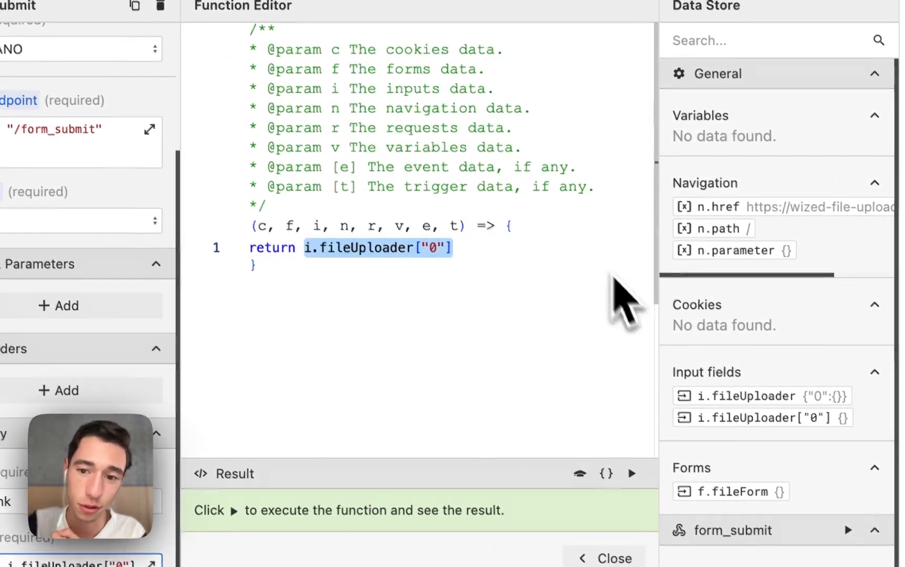
pyautogui.click(633, 473)
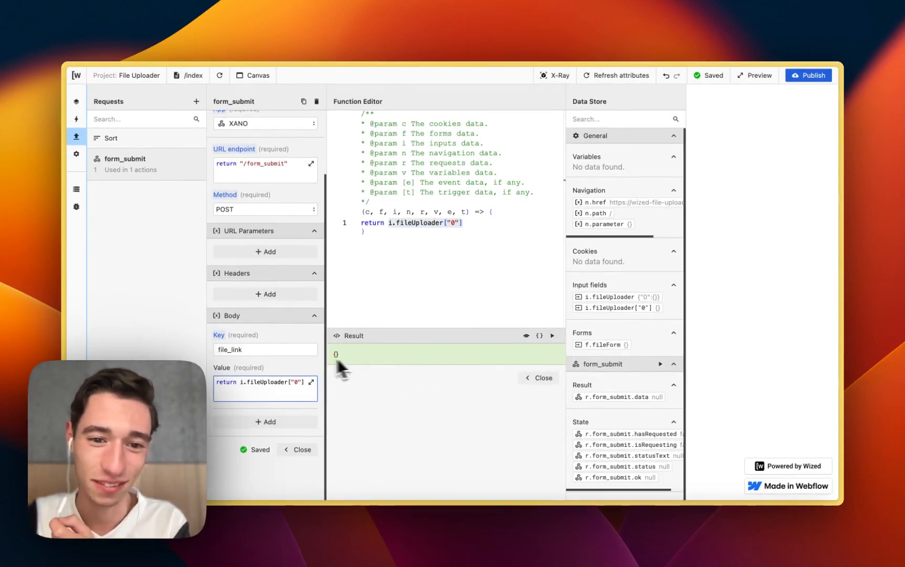
pyautogui.moveTo(543, 413)
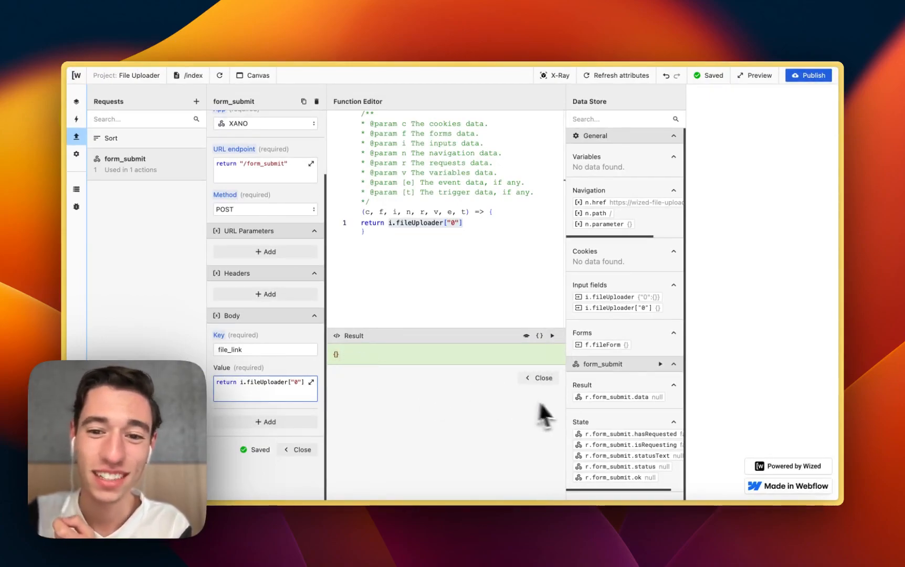
pyautogui.click(541, 378)
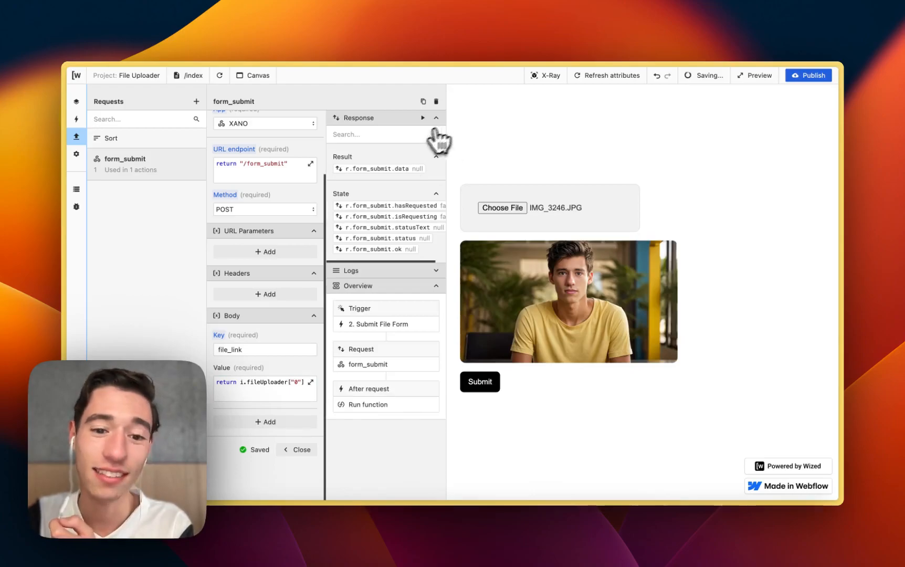
pyautogui.click(76, 117)
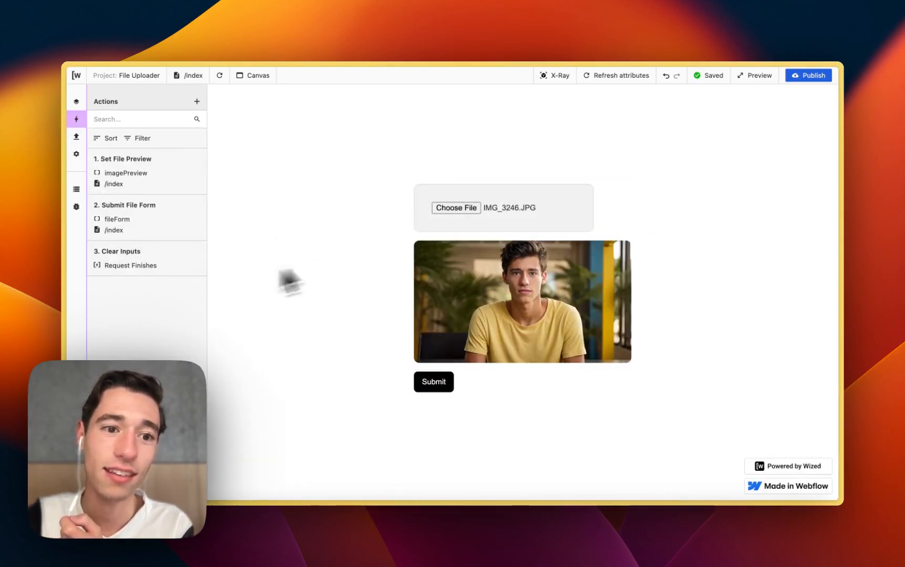
# Step: Review the fileUploader clearing statement in Clear Inputs and run the function
pyautogui.click(129, 265)
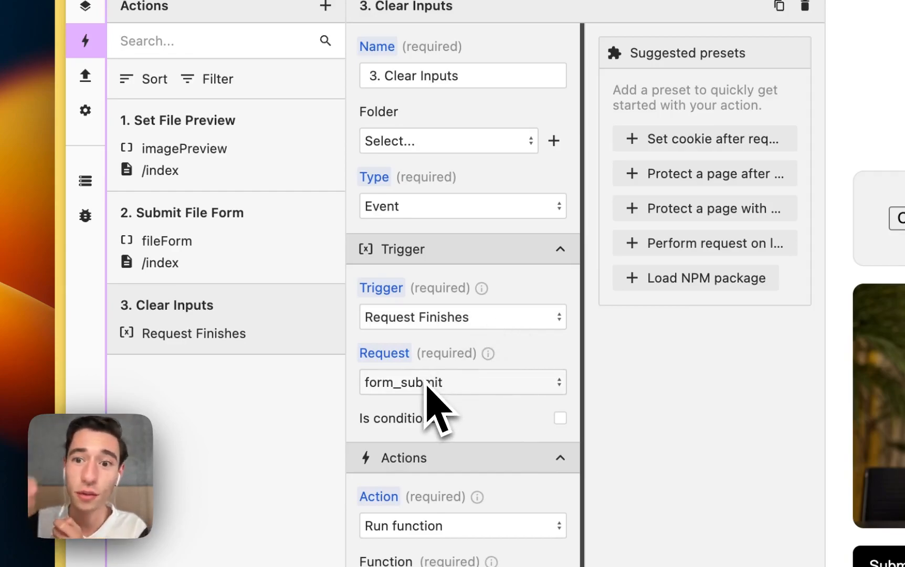
pyautogui.scroll(-3)
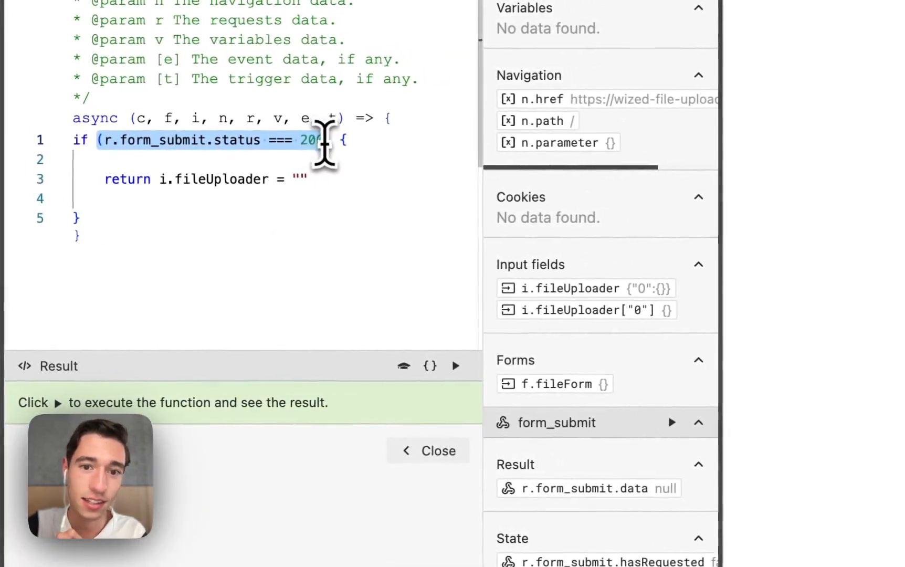
pyautogui.scroll(-3)
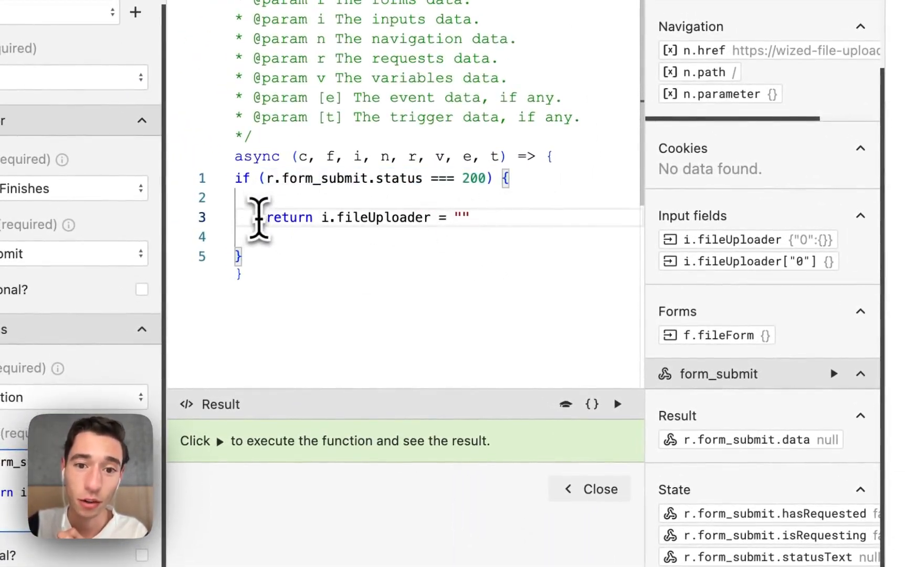
pyautogui.doubleClick(378, 218)
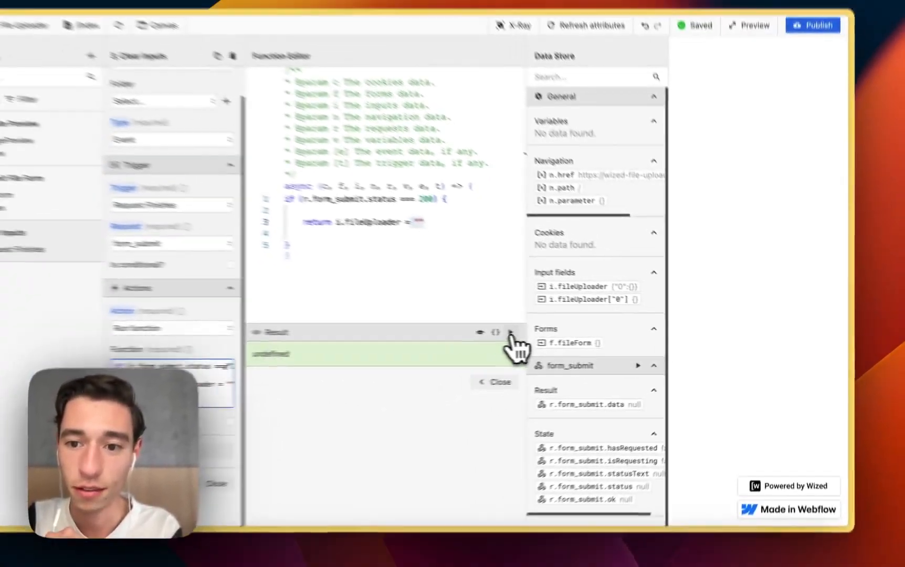
pyautogui.click(504, 382)
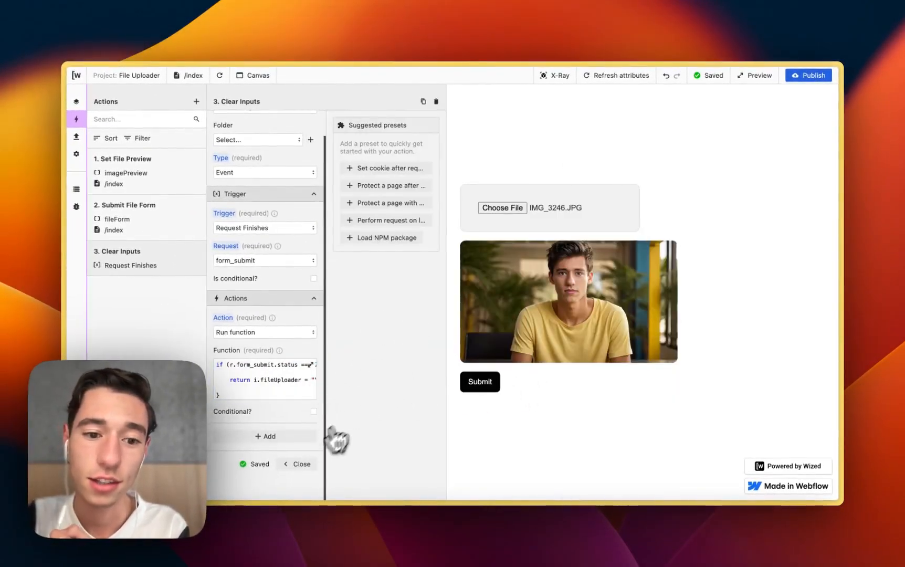
# Step: Check the record 38 result and temporarily edit the return string with 123456789, then close
pyautogui.click(297, 464)
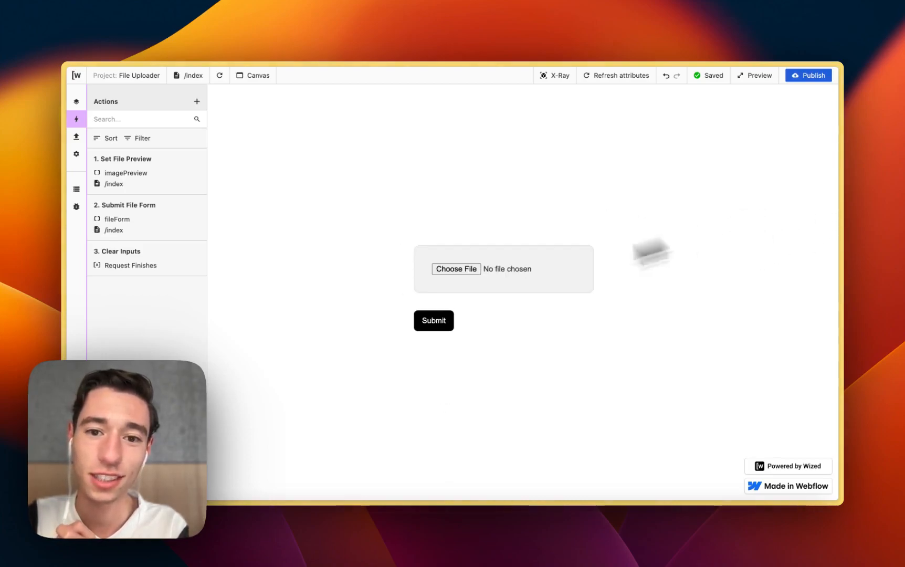
pyautogui.moveTo(466, 327)
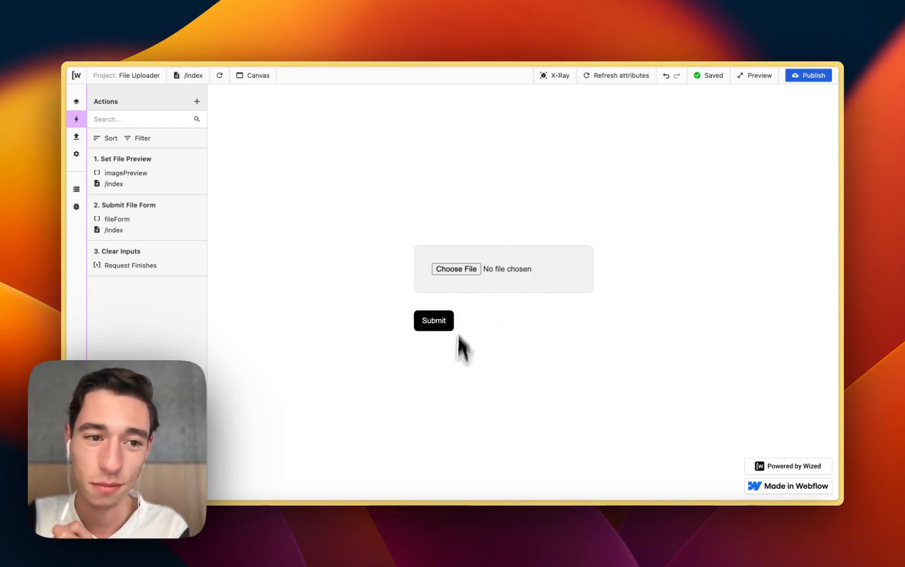
pyautogui.click(121, 251)
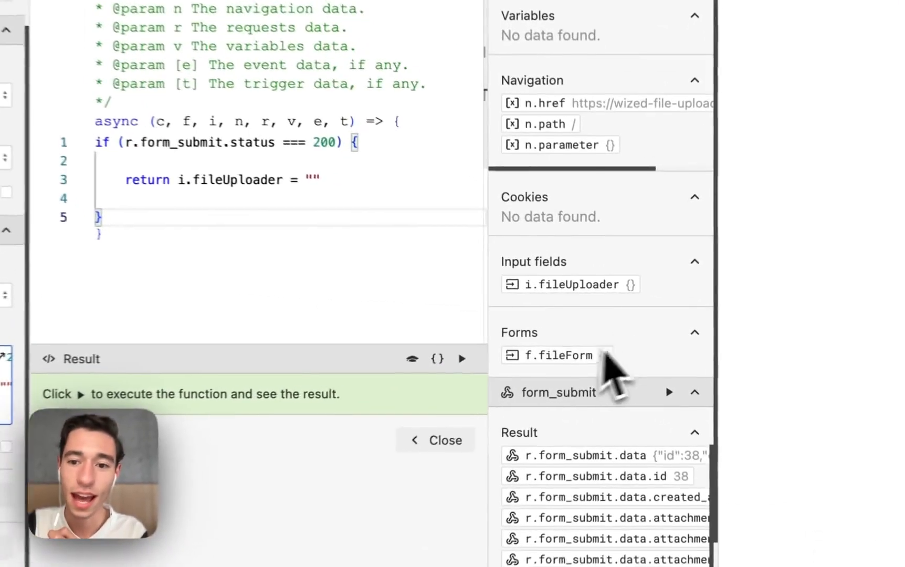
pyautogui.scroll(-3)
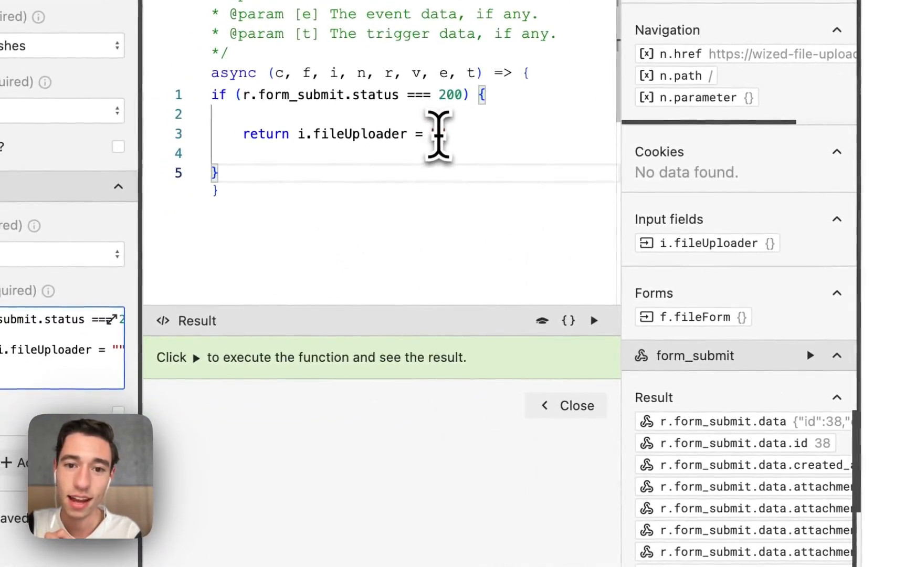
pyautogui.write('123456789')
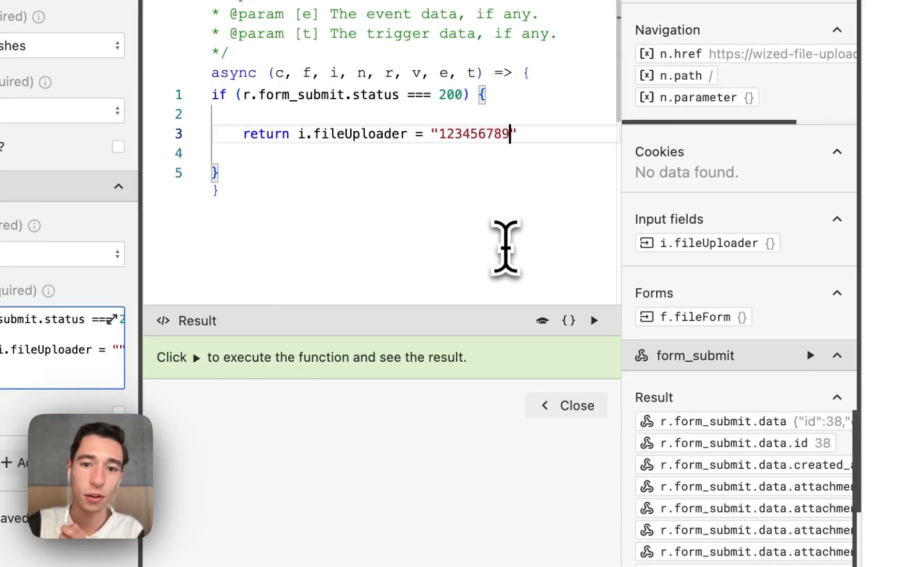
pyautogui.click(594, 321)
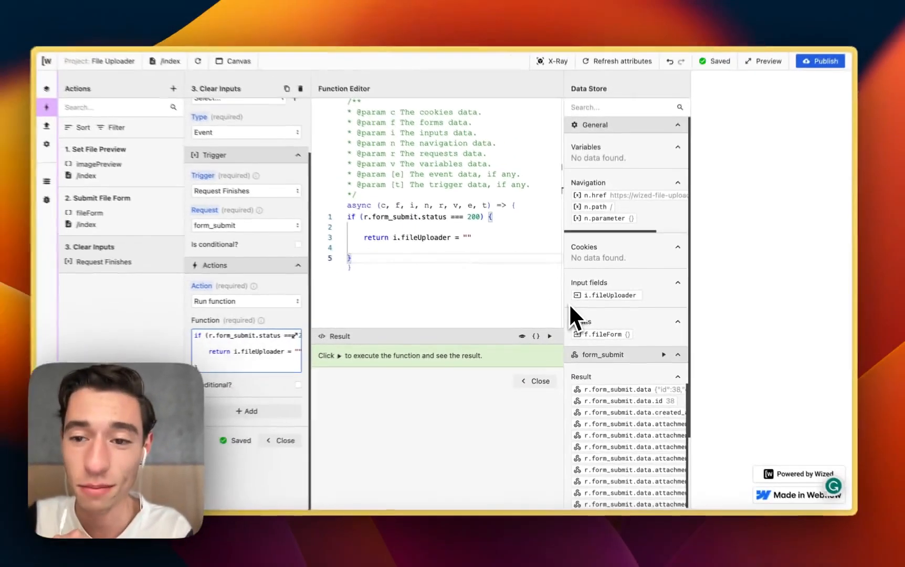
pyautogui.click(533, 380)
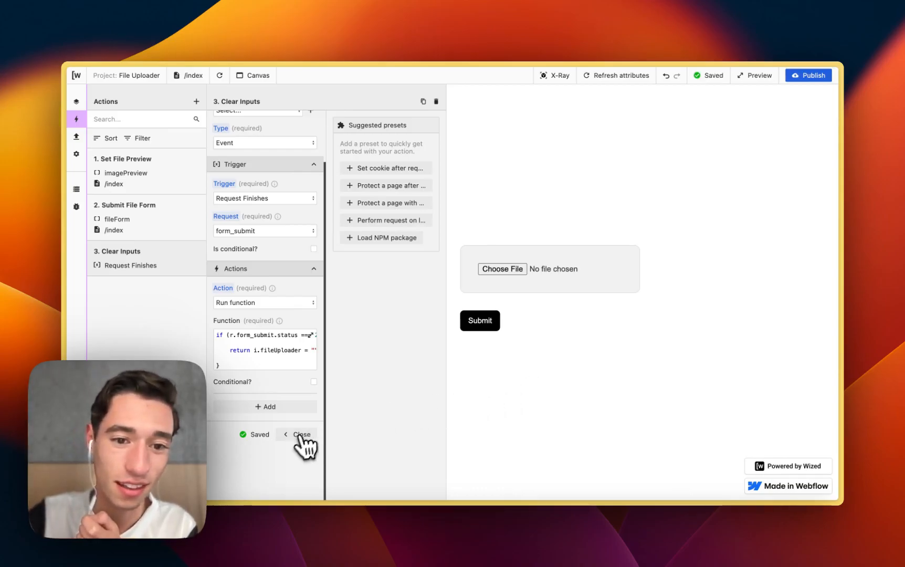
# Step: Pick the portrait photo from Downloads, submit the form, and confirm the input resets
pyautogui.click(301, 434)
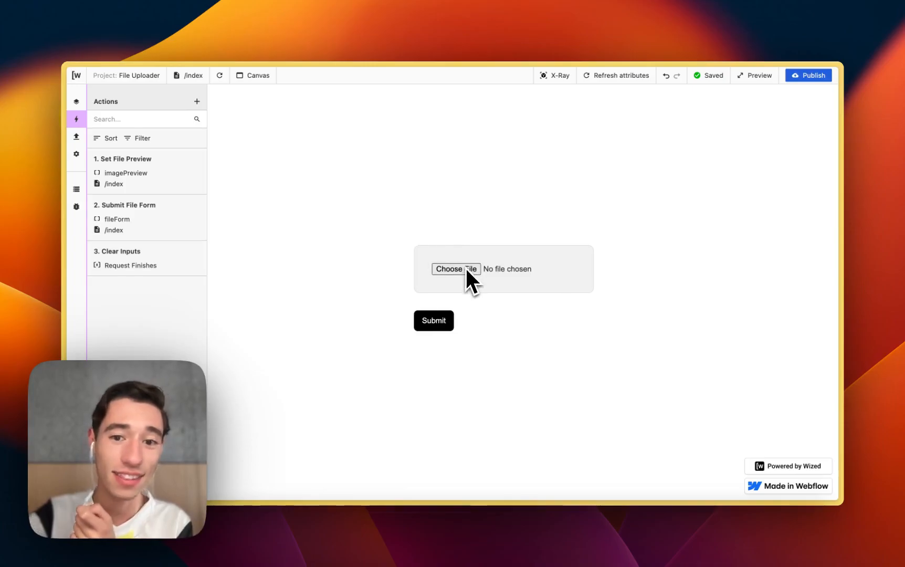
pyautogui.click(455, 268)
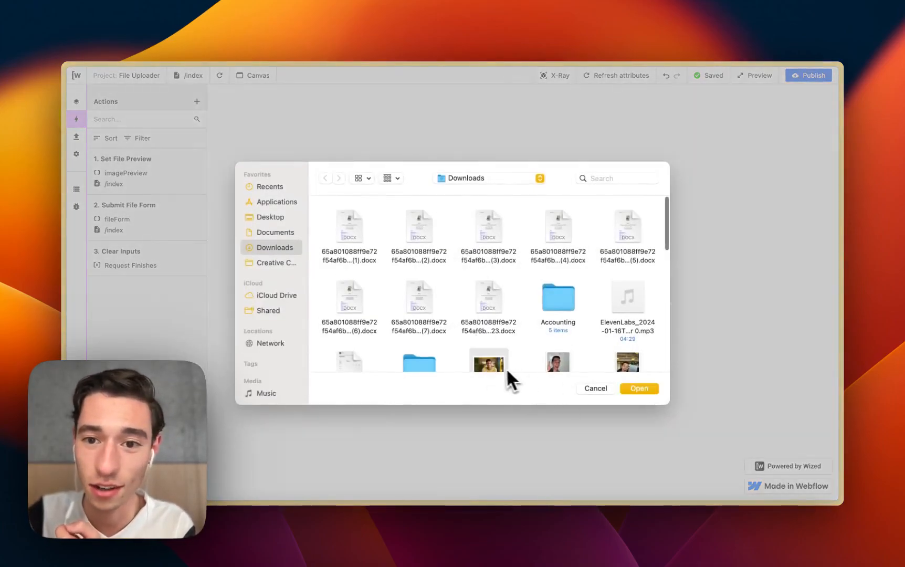
pyautogui.click(639, 388)
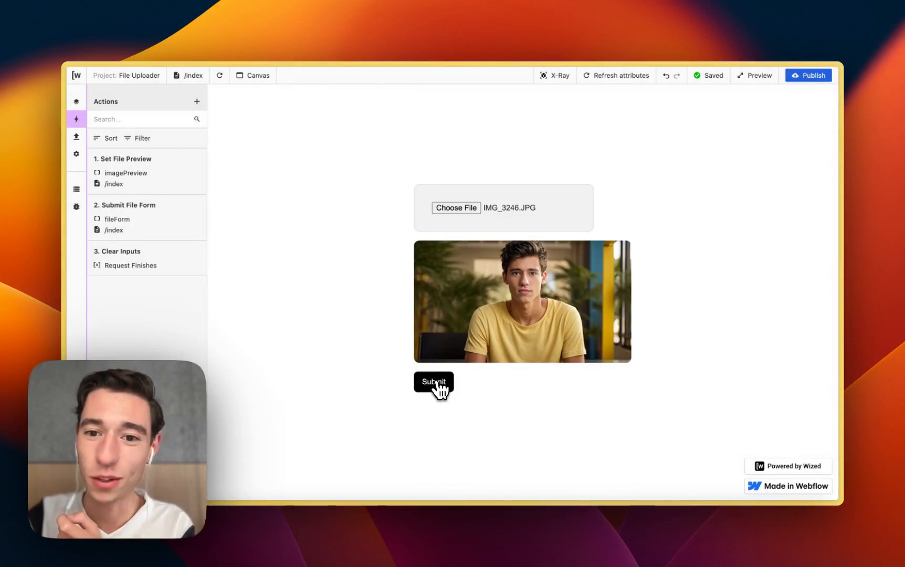
pyautogui.click(434, 384)
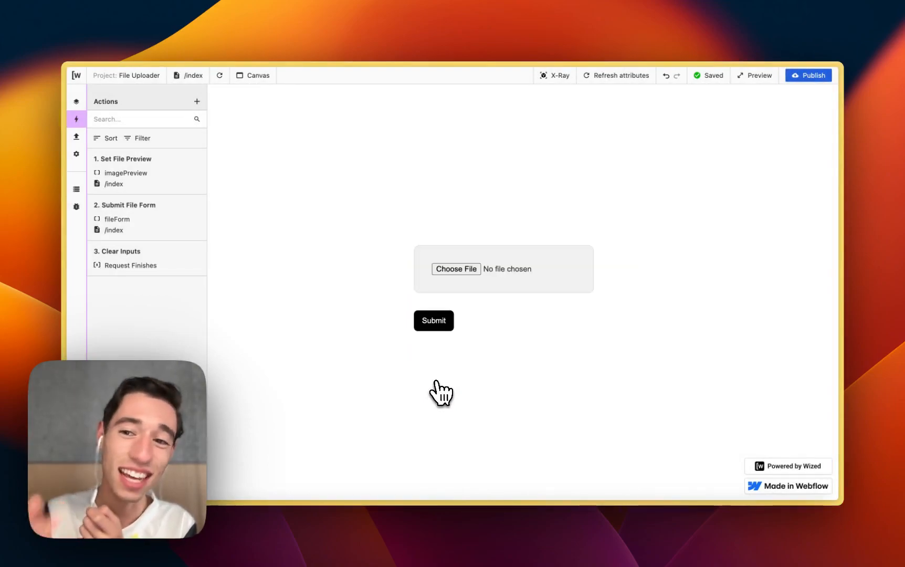